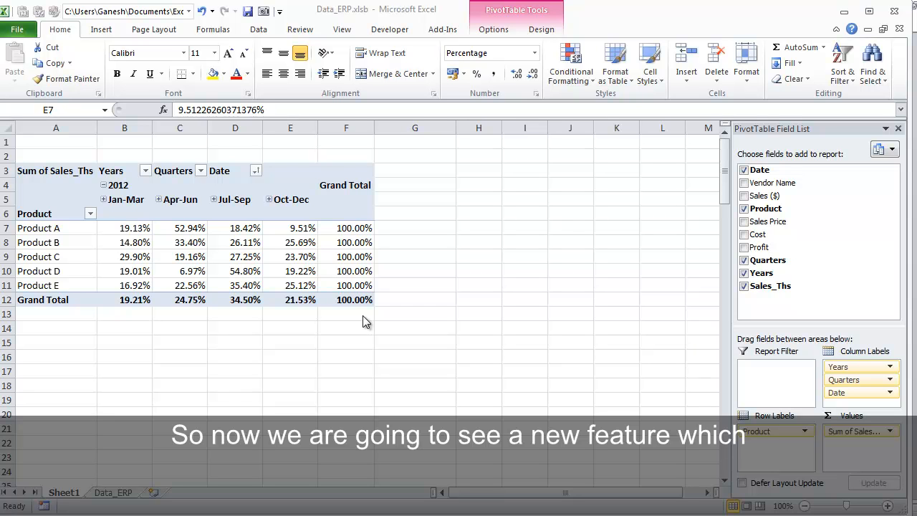
pyautogui.moveTo(392, 305)
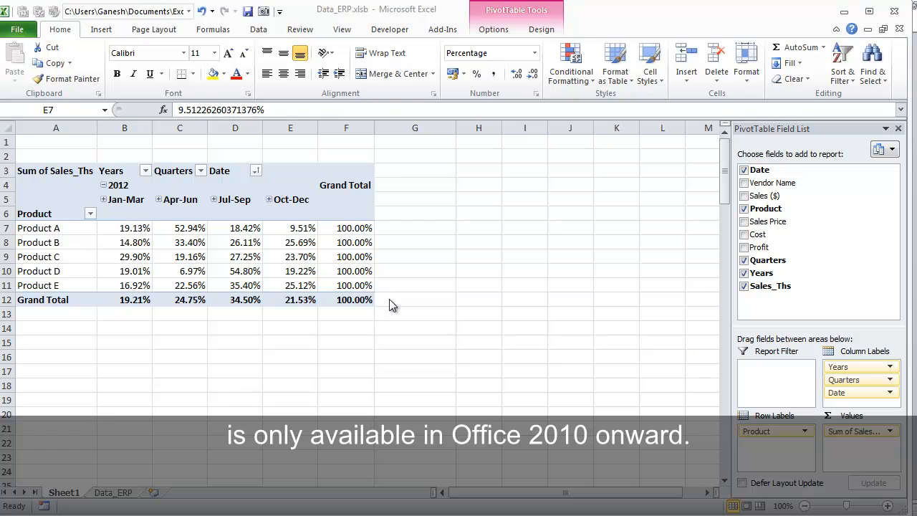
# Step: Start a slicer for the pivot table with Product ticked as its field in Insert Slicers
pyautogui.click(290, 228)
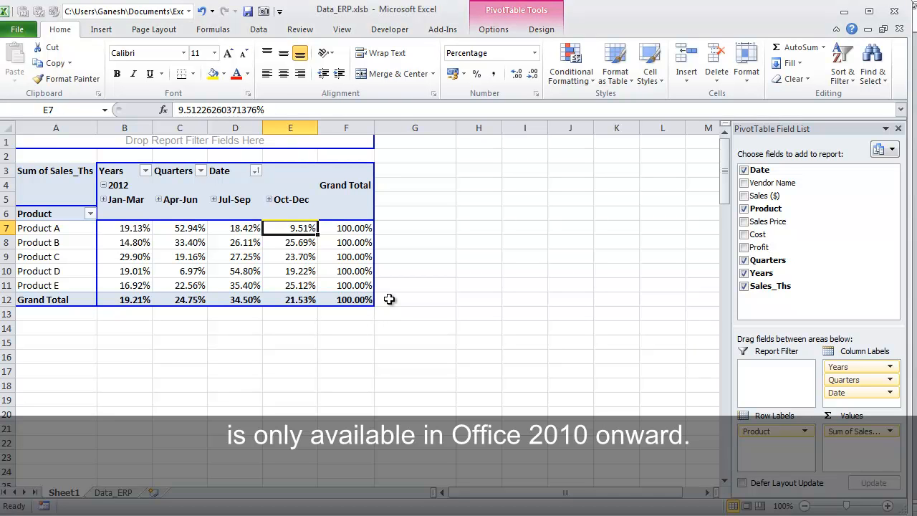
pyautogui.moveTo(404, 279)
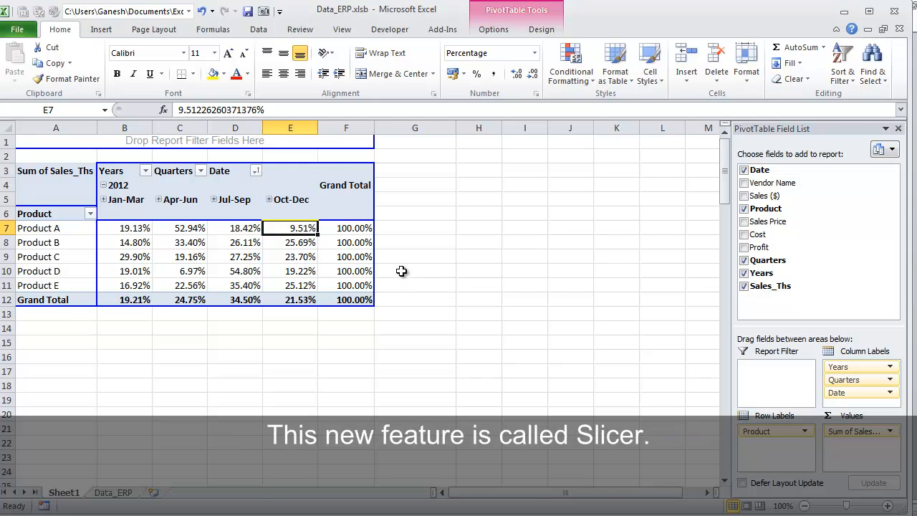
pyautogui.click(493, 29)
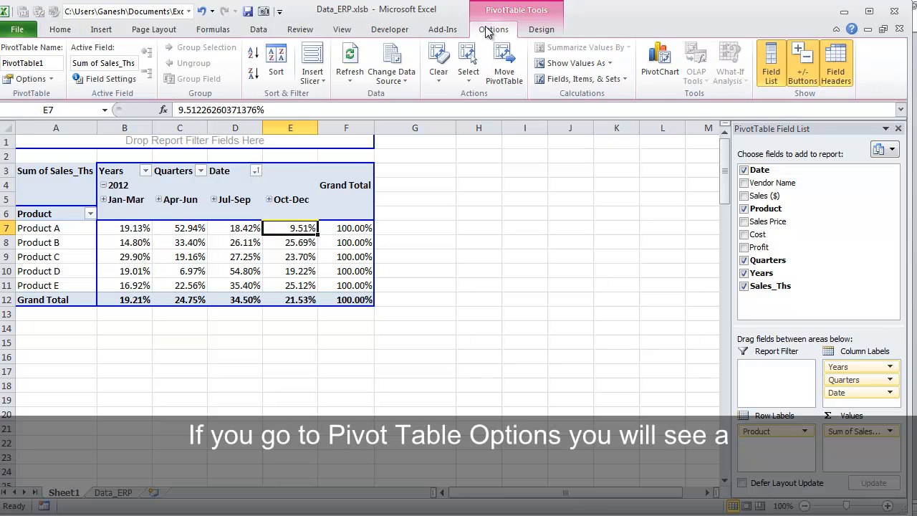
pyautogui.moveTo(312, 60)
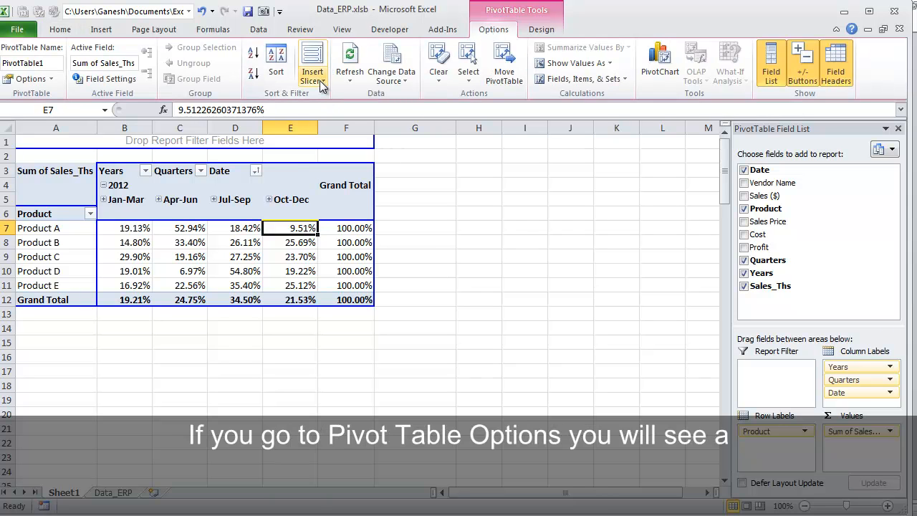
pyautogui.click(312, 63)
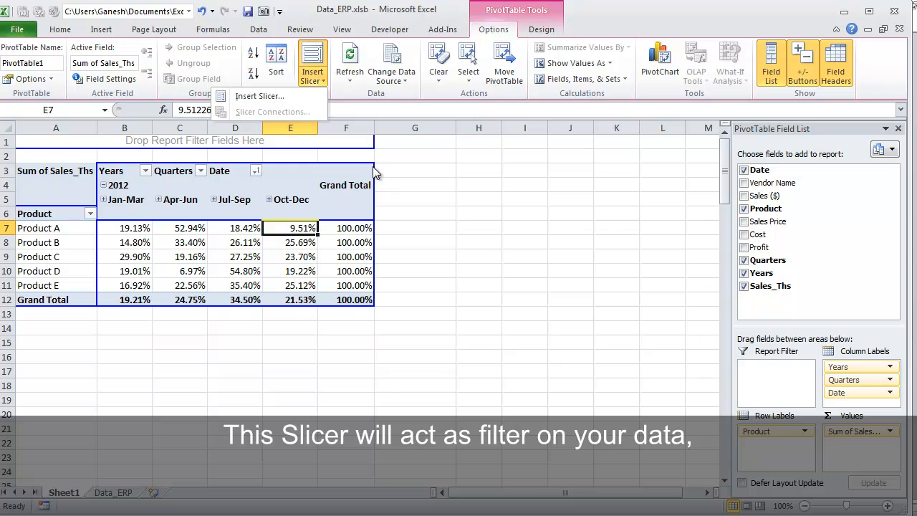
pyautogui.moveTo(258, 96)
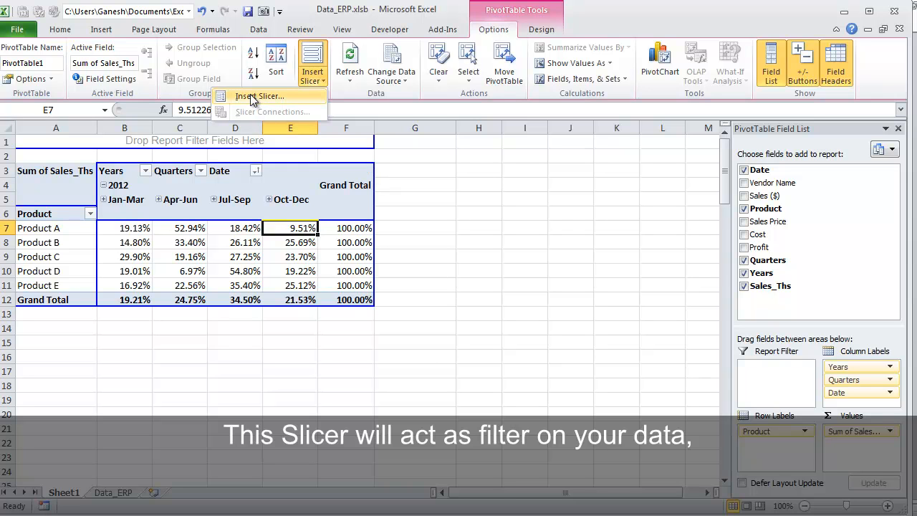
pyautogui.moveTo(259, 96)
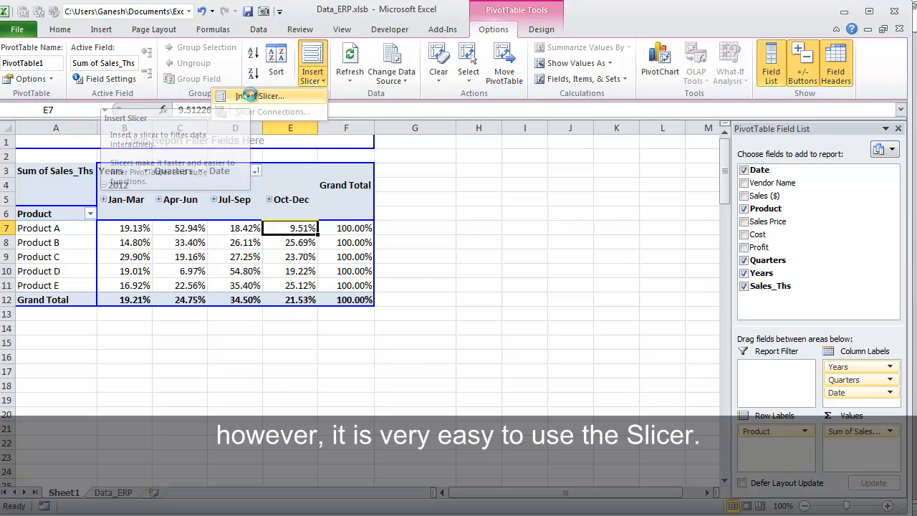
pyautogui.click(264, 94)
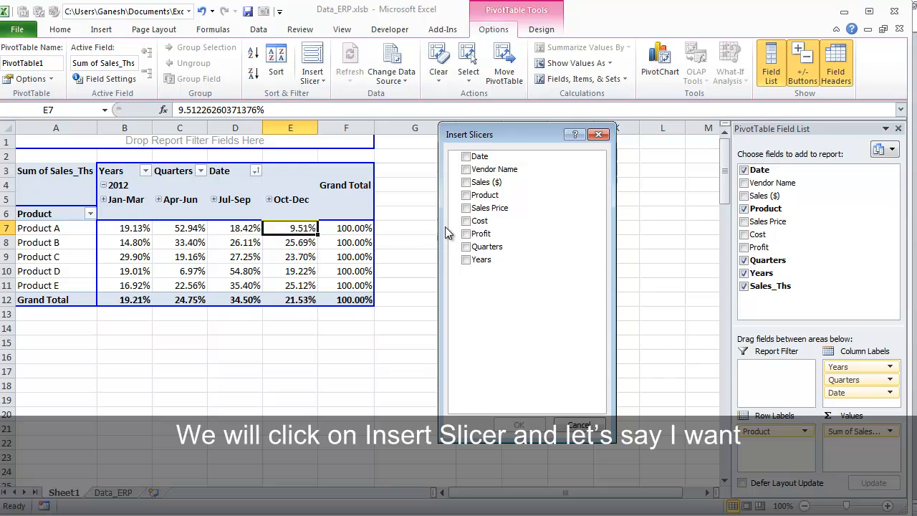
pyautogui.click(484, 195)
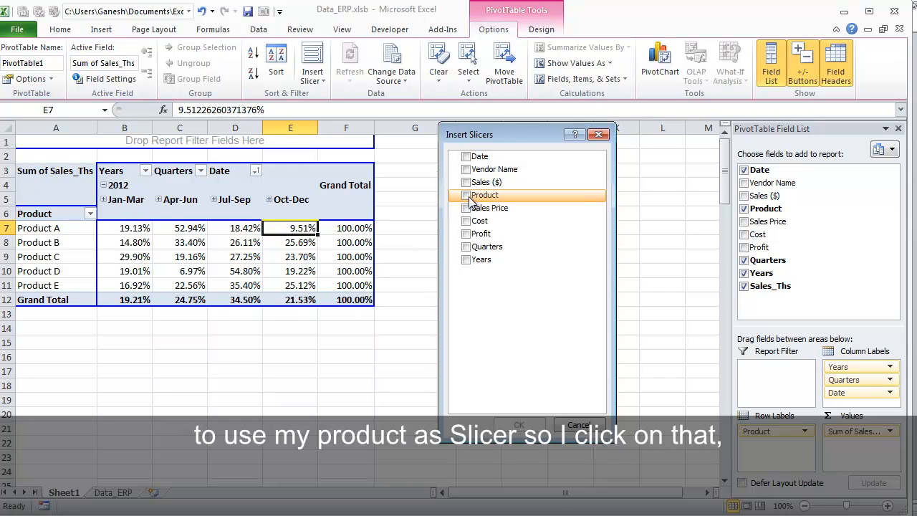
pyautogui.click(467, 195)
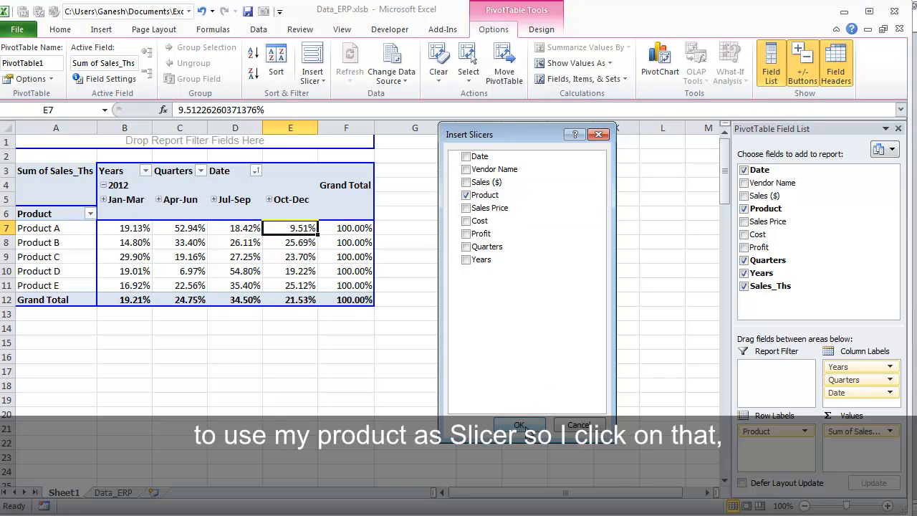
# Step: Create the Product slicer and return to the pivot table cells
pyautogui.click(519, 424)
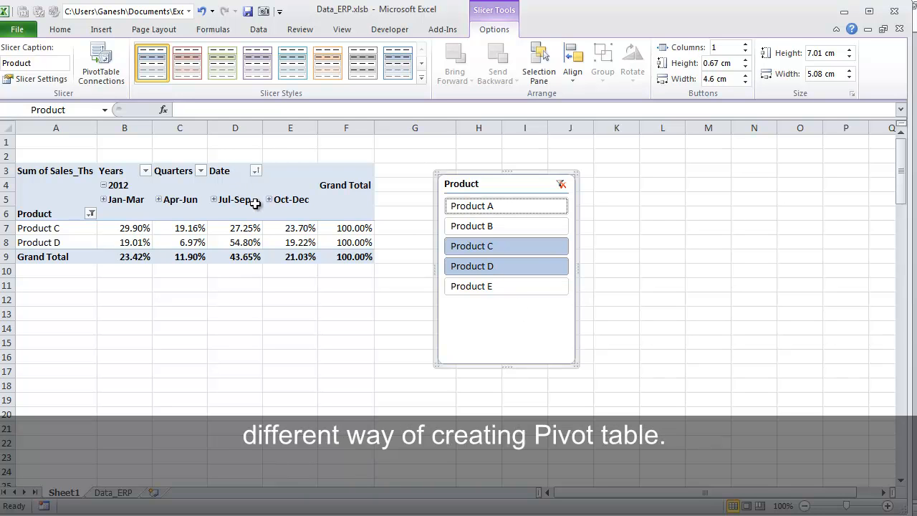
pyautogui.click(235, 212)
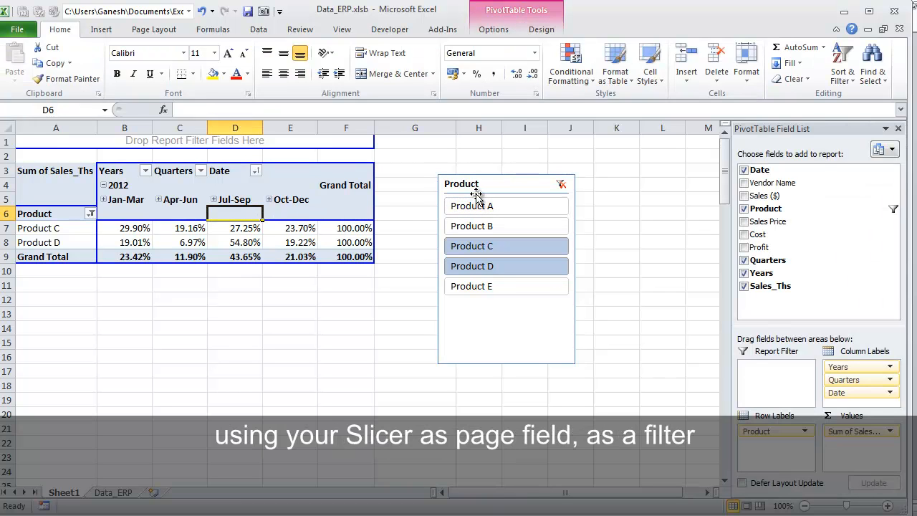
# Step: Move Product into the report filter and set it to Product C alone
pyautogui.click(235, 142)
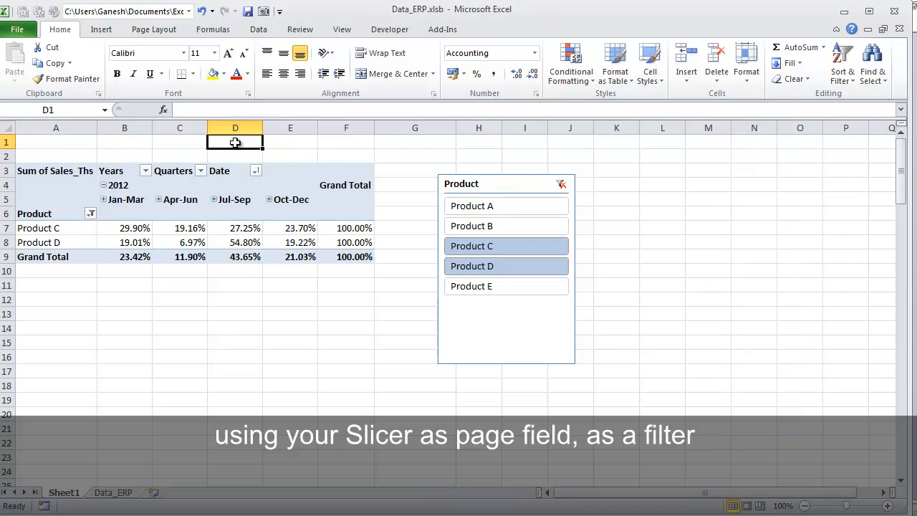
pyautogui.click(180, 185)
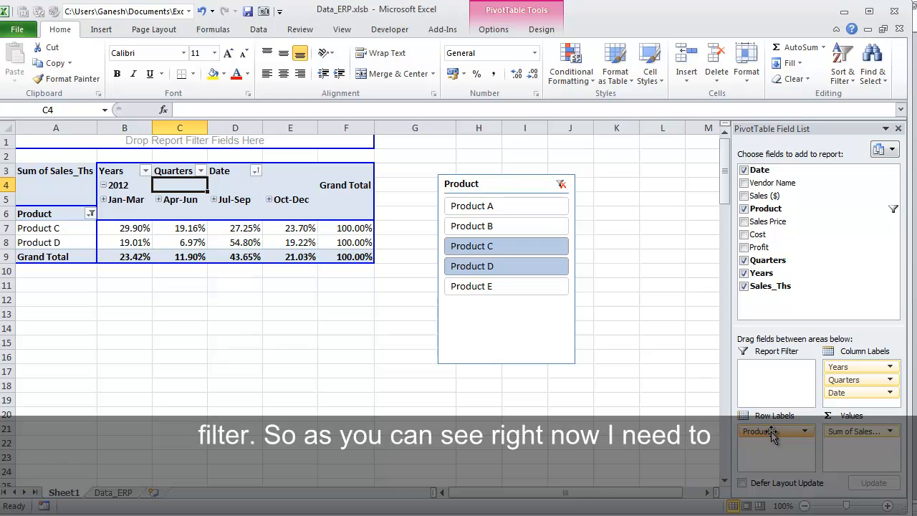
pyautogui.moveTo(777, 430); pyautogui.dragTo(777, 370)
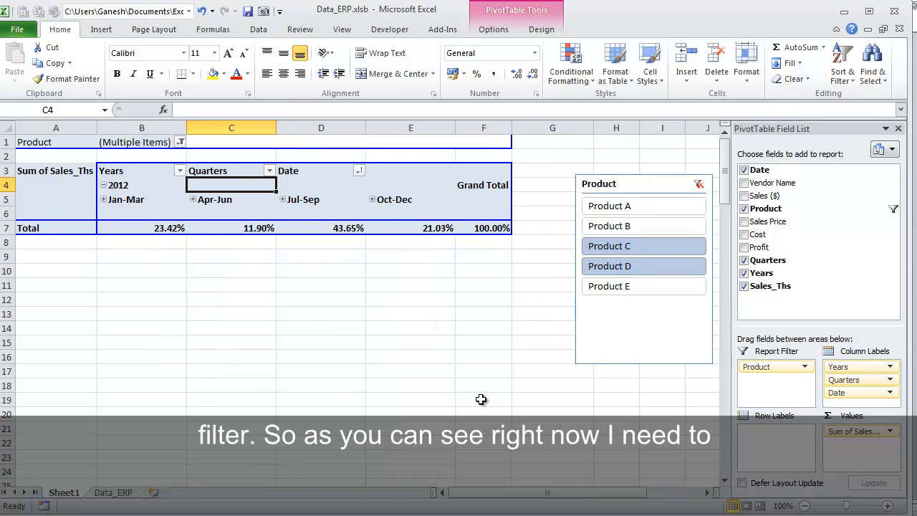
pyautogui.moveTo(189, 143)
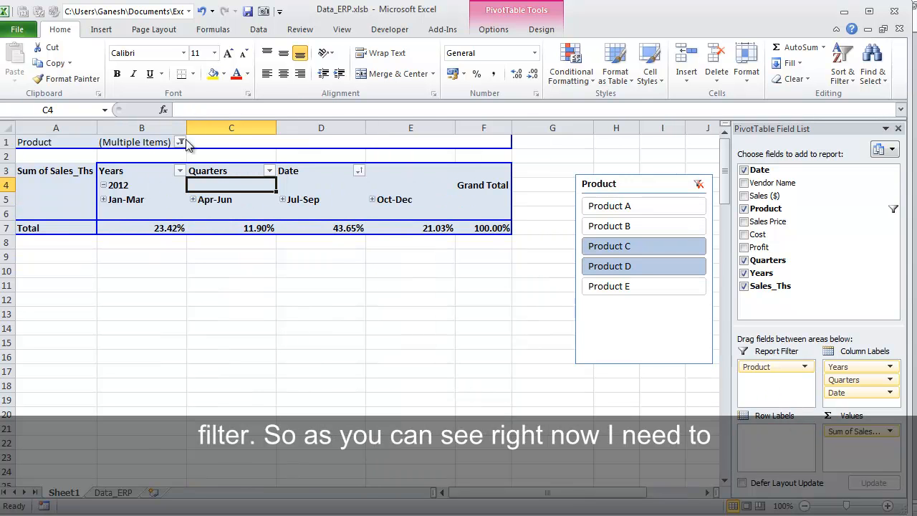
pyautogui.click(180, 142)
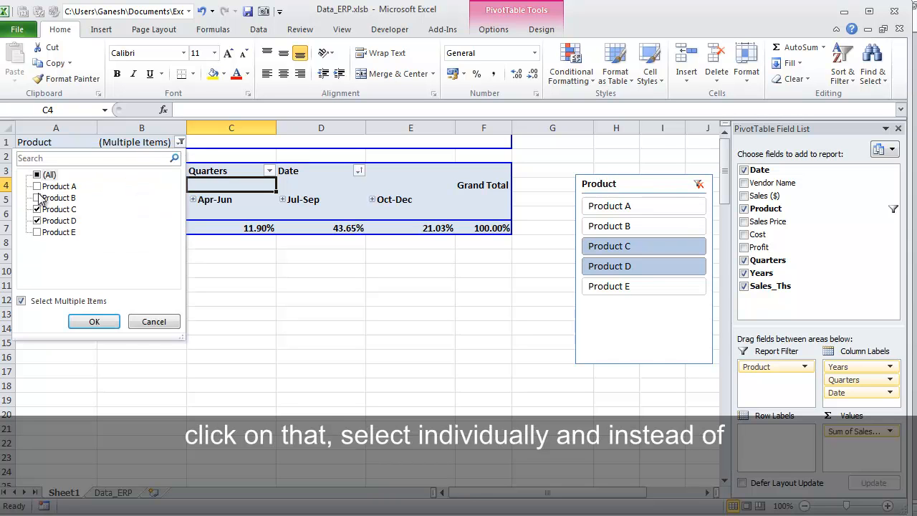
pyautogui.click(37, 186)
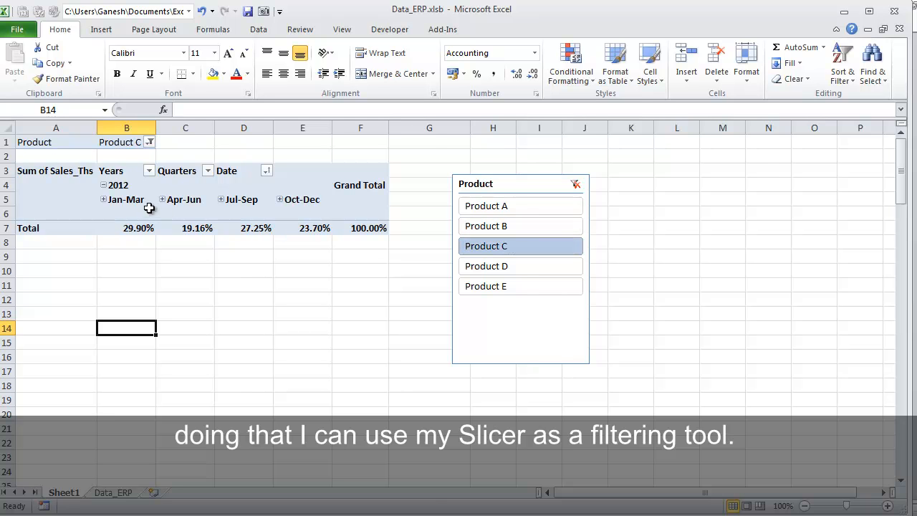
# Step: Clear the Product slicer's filter and remove the slicer from the sheet
pyautogui.click(127, 228)
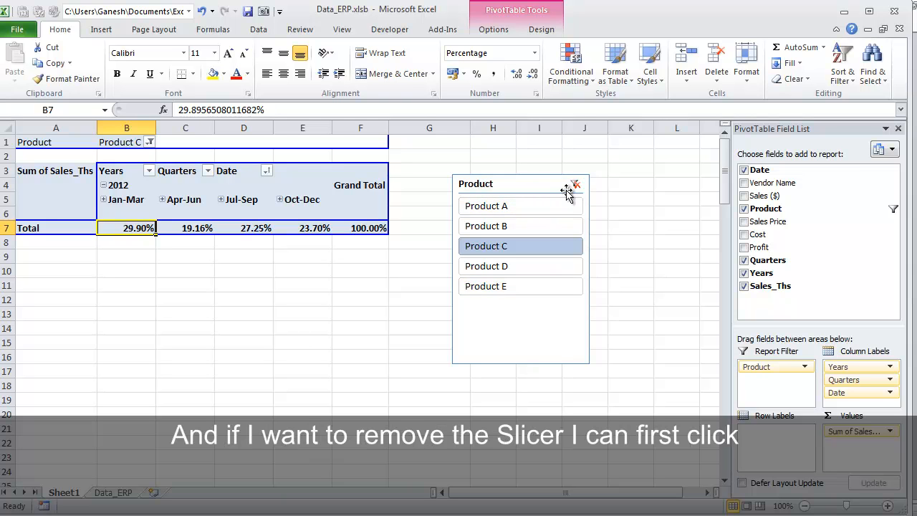
pyautogui.click(576, 183)
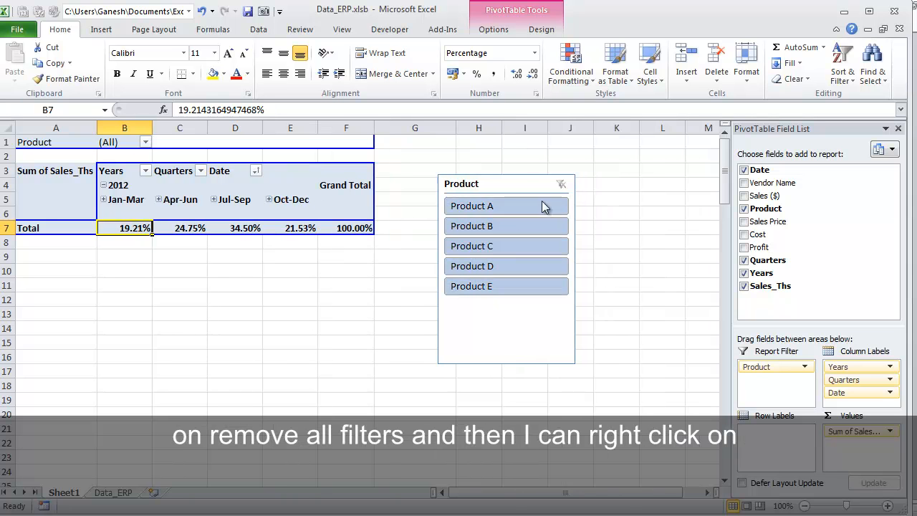
pyautogui.moveTo(519, 246)
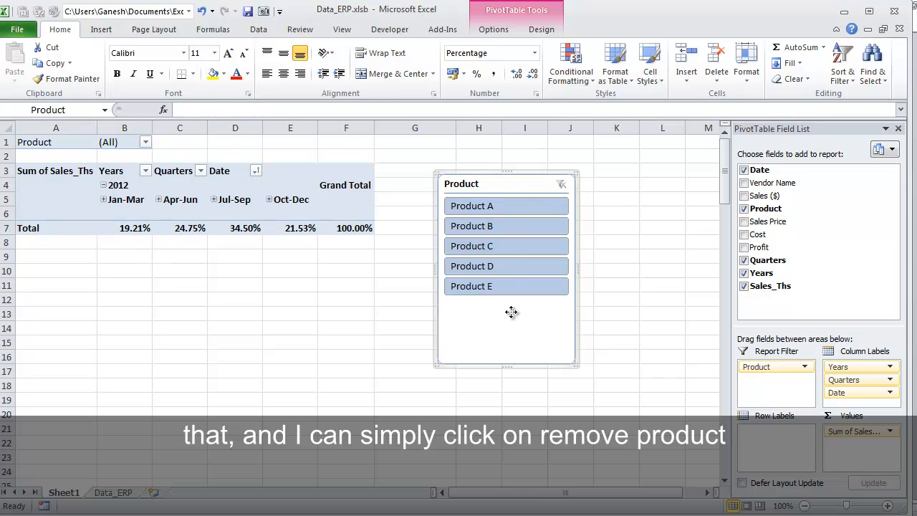
pyautogui.rightClick(512, 312)
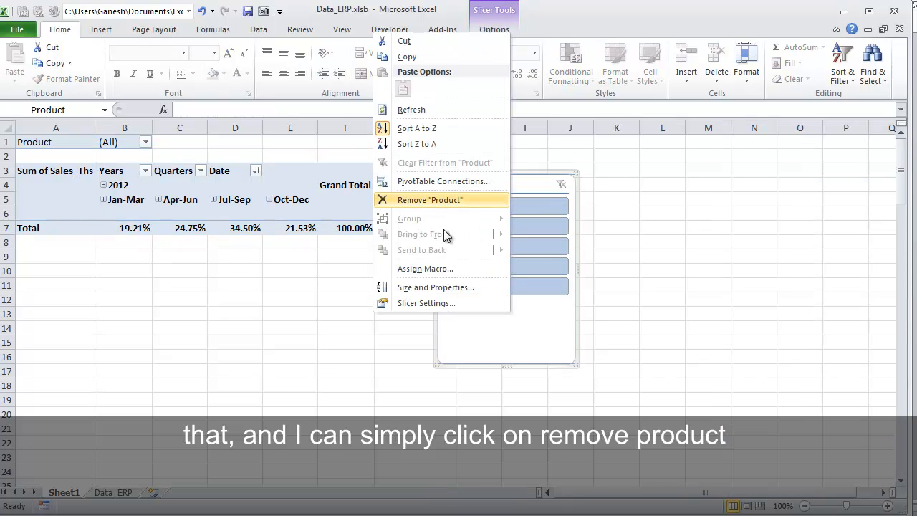
pyautogui.moveTo(459, 200)
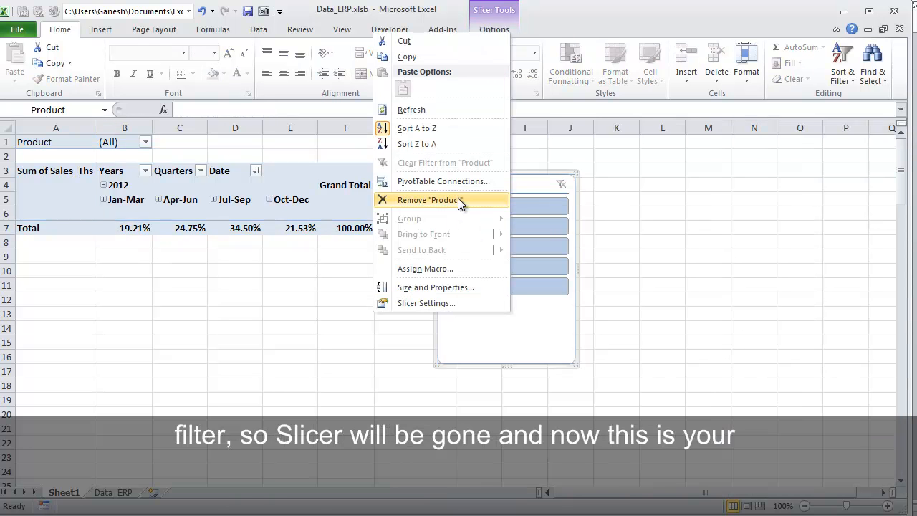
pyautogui.click(427, 199)
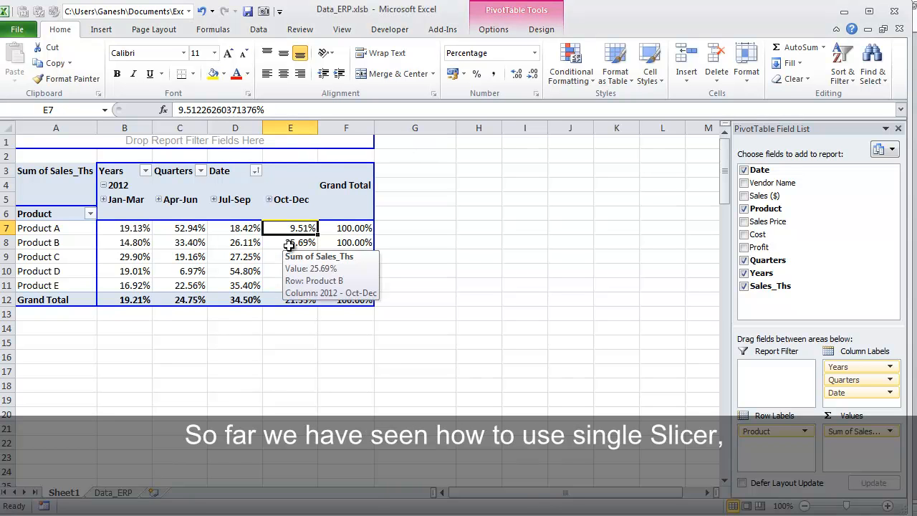
pyautogui.moveTo(486, 99)
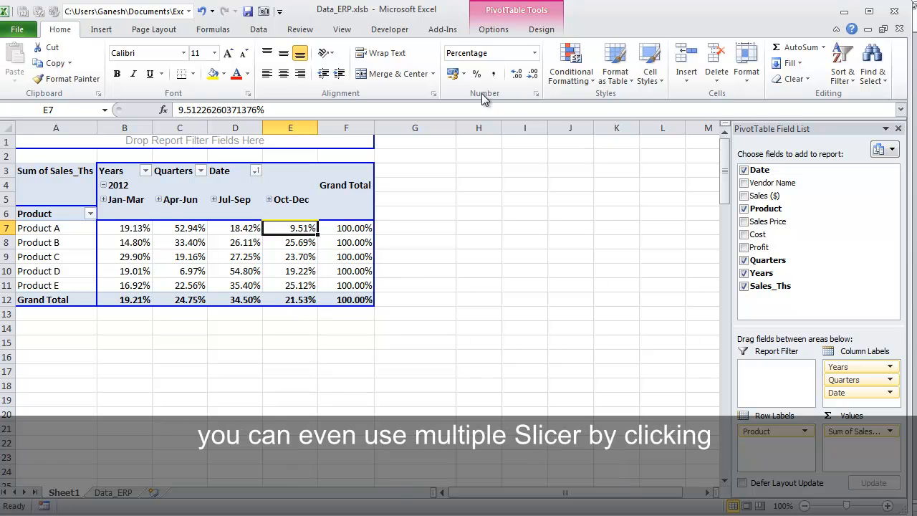
# Step: Insert two slicers for the pivot table: Vendor Name and Product
pyautogui.click(493, 29)
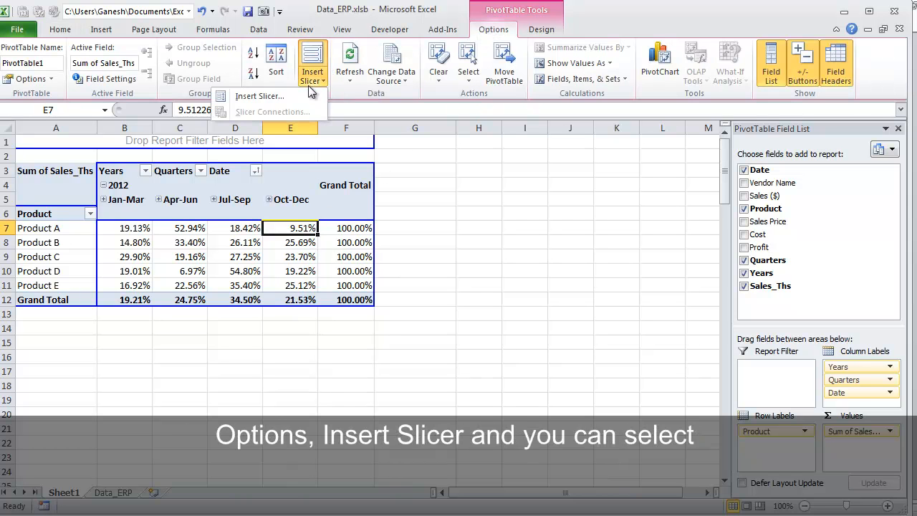
pyautogui.click(259, 96)
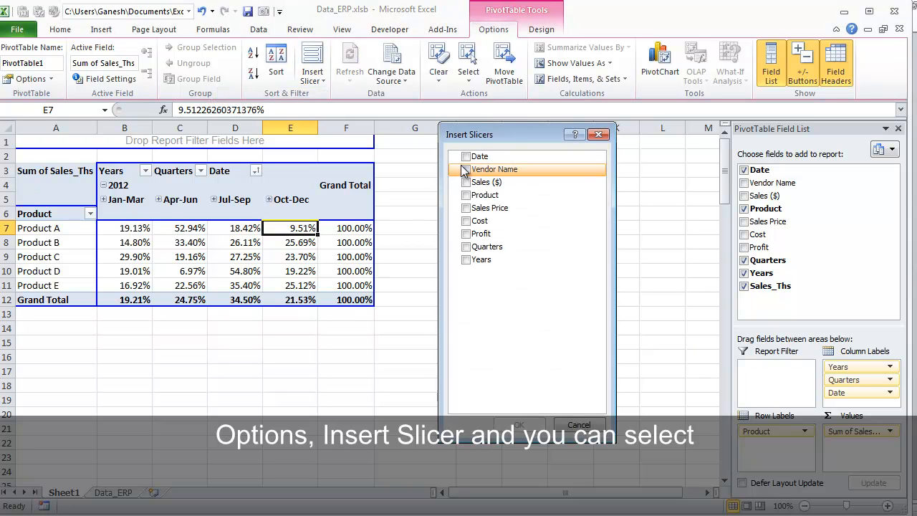
pyautogui.click(466, 170)
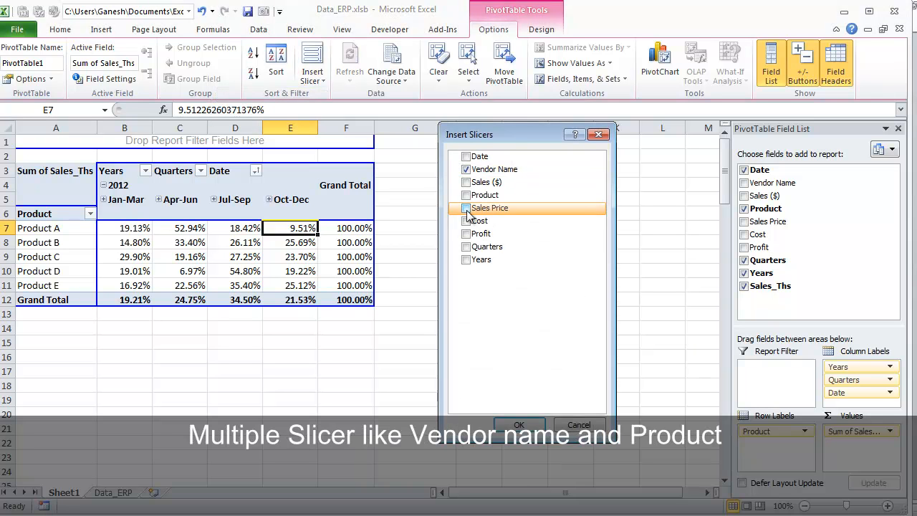
pyautogui.click(518, 425)
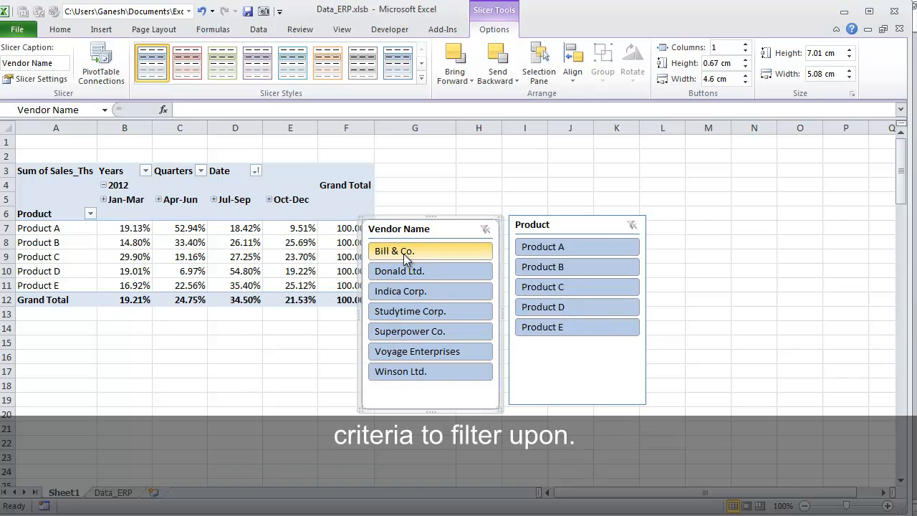
# Step: Filter via the slicers to Bill & Co. plus Indica Corp. for Product A
pyautogui.click(407, 251)
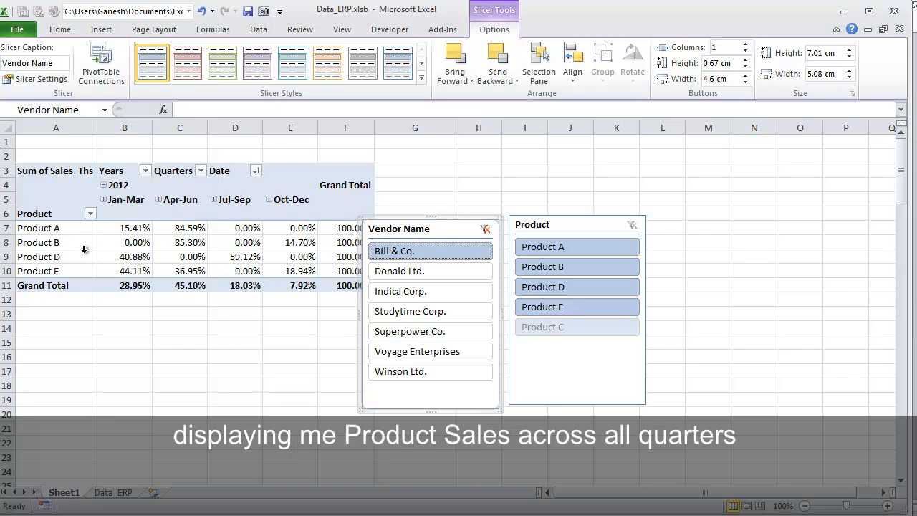
pyautogui.moveTo(102, 199)
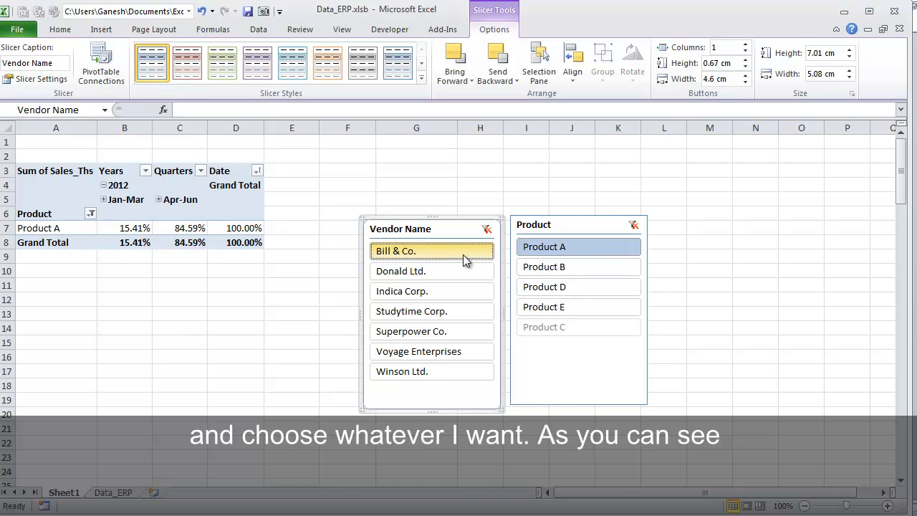
pyautogui.moveTo(532, 338)
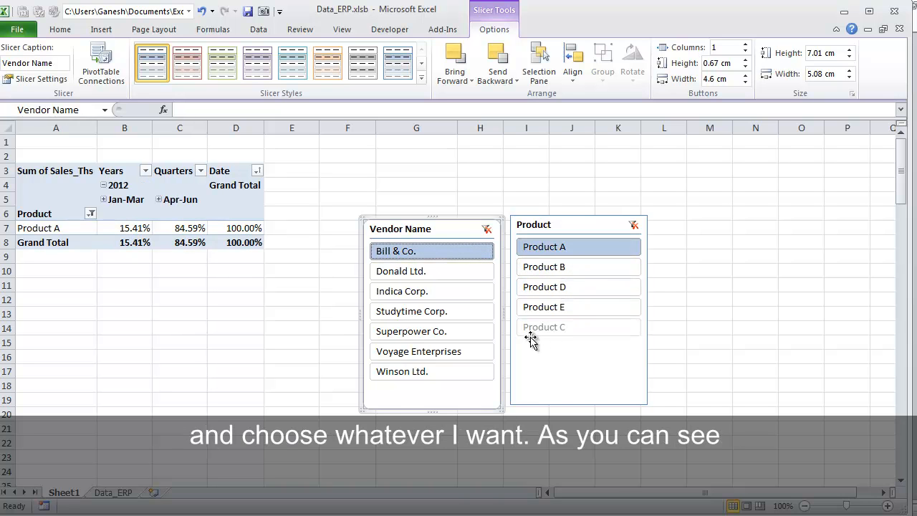
pyautogui.moveTo(552, 349)
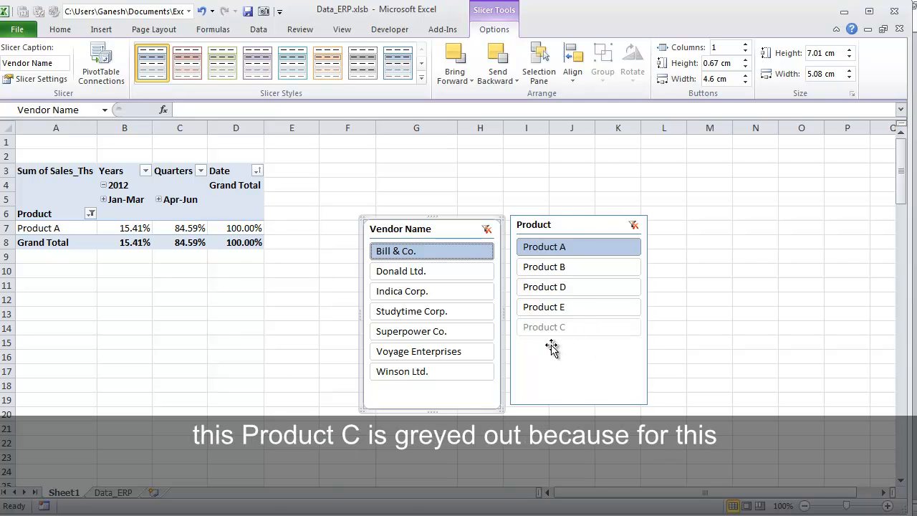
pyautogui.moveTo(437, 237)
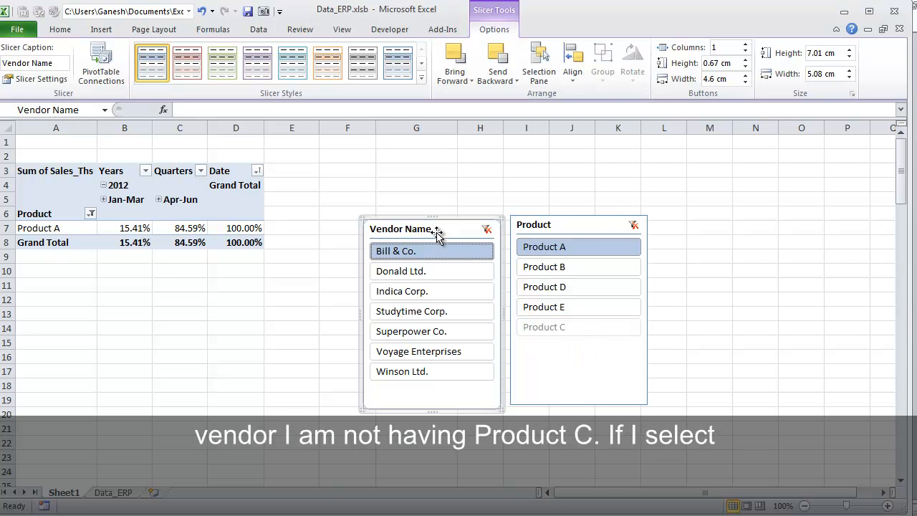
pyautogui.moveTo(445, 294)
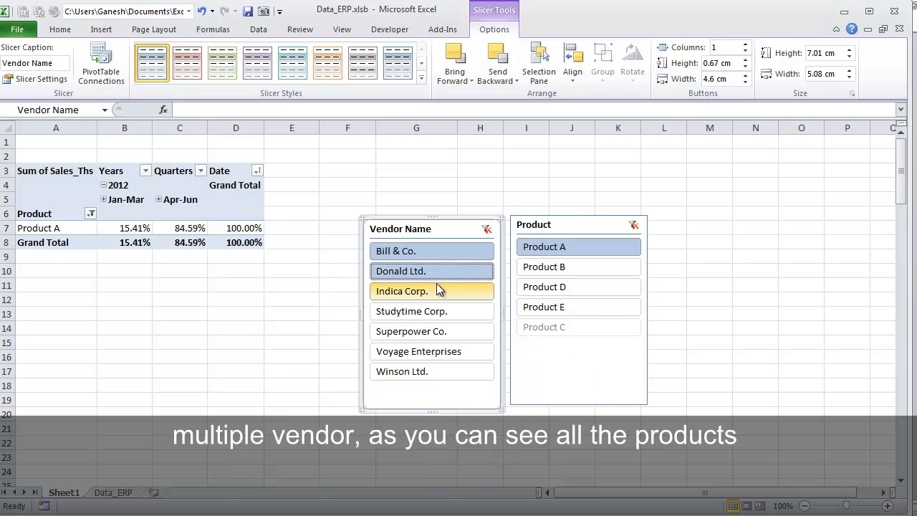
pyautogui.click(577, 327)
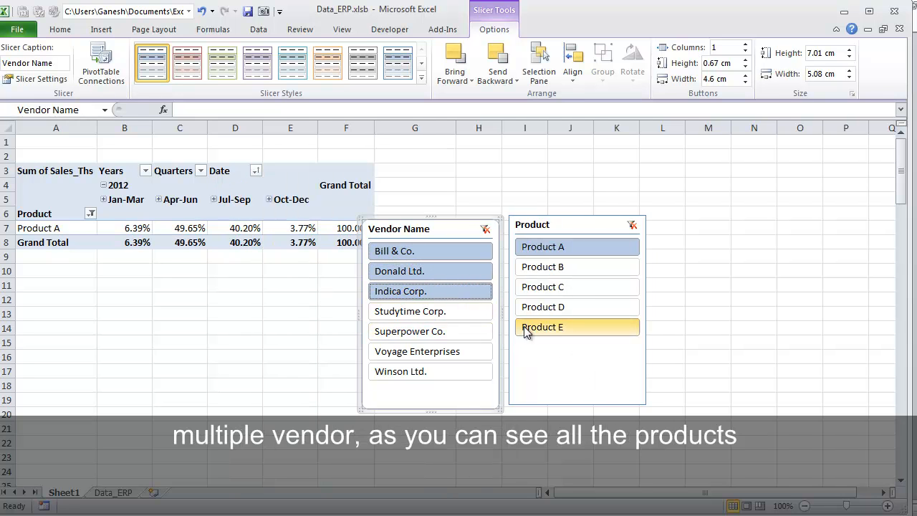